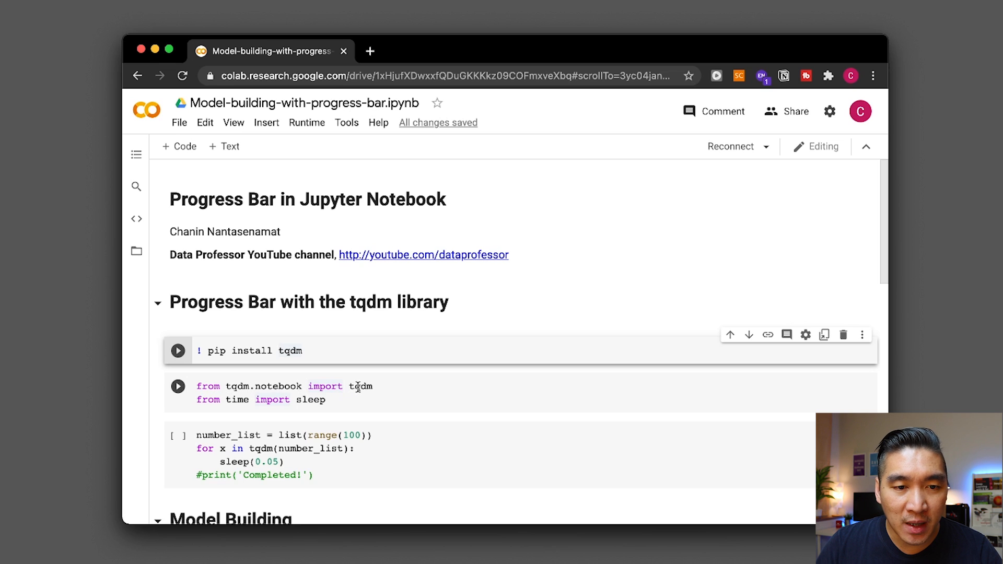
mouse_move(311, 377)
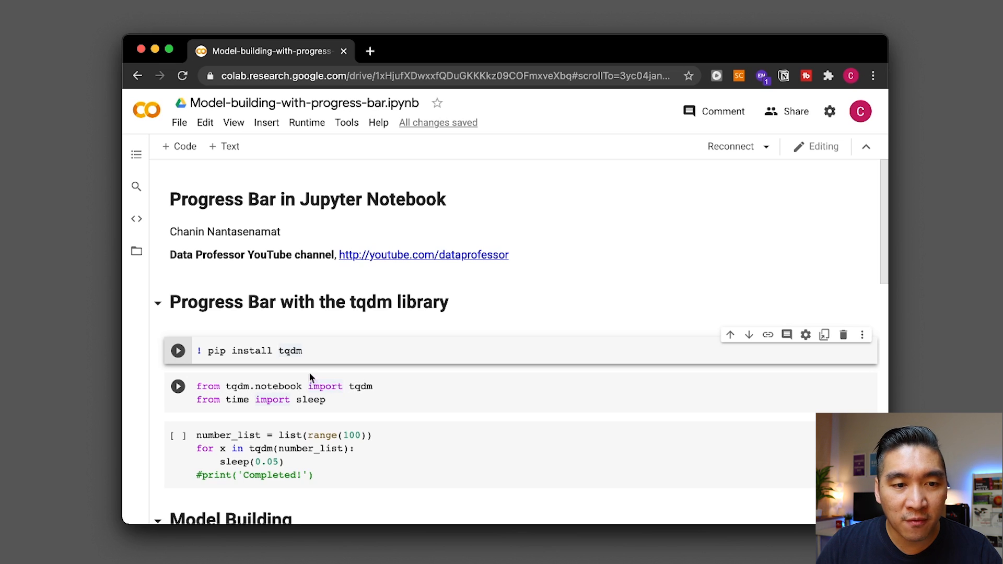
mouse_move(289, 390)
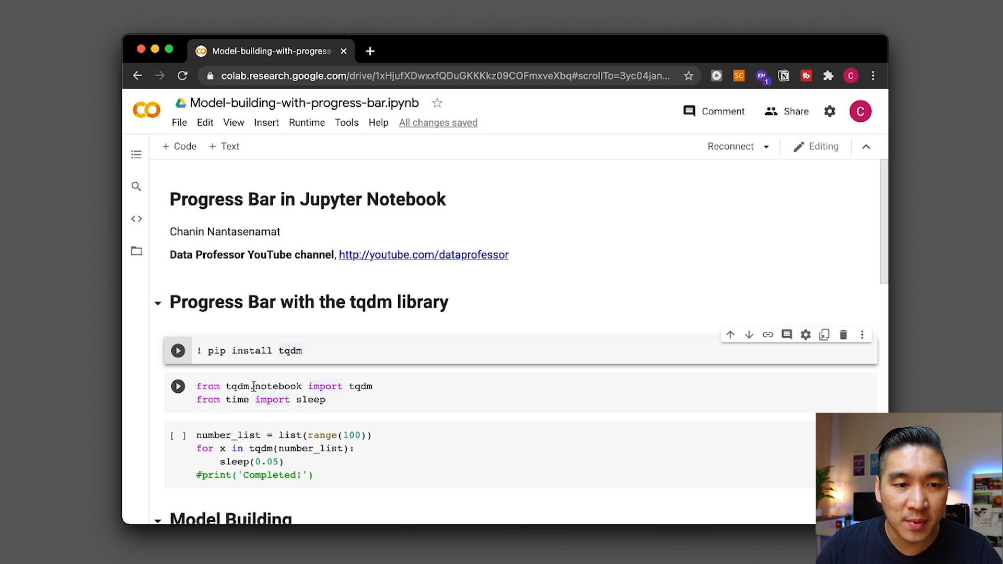
Run the 'from tqdm.notebook import tqdm' and sleep import cell, connecting the runtime
scroll(down, 3)
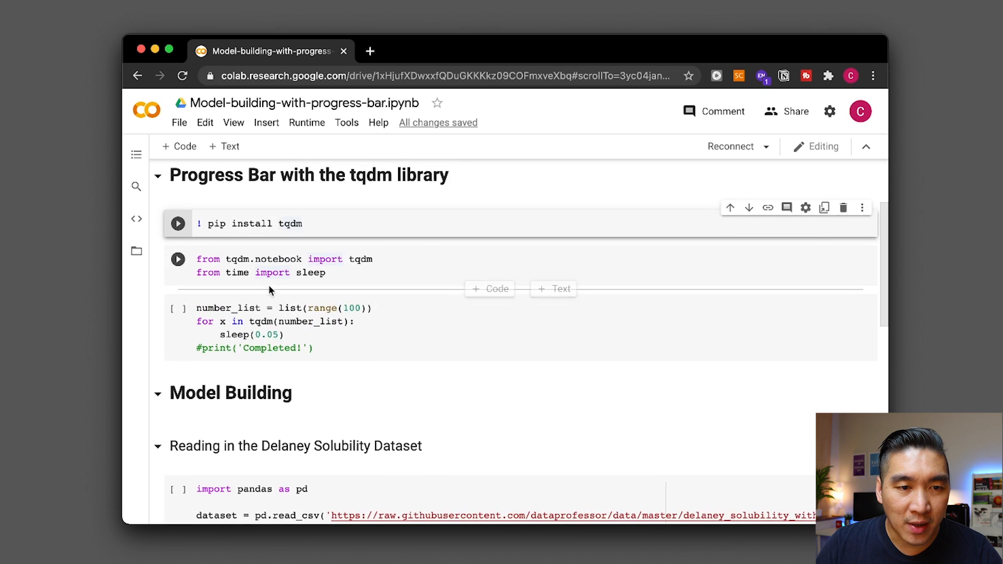
click(178, 259)
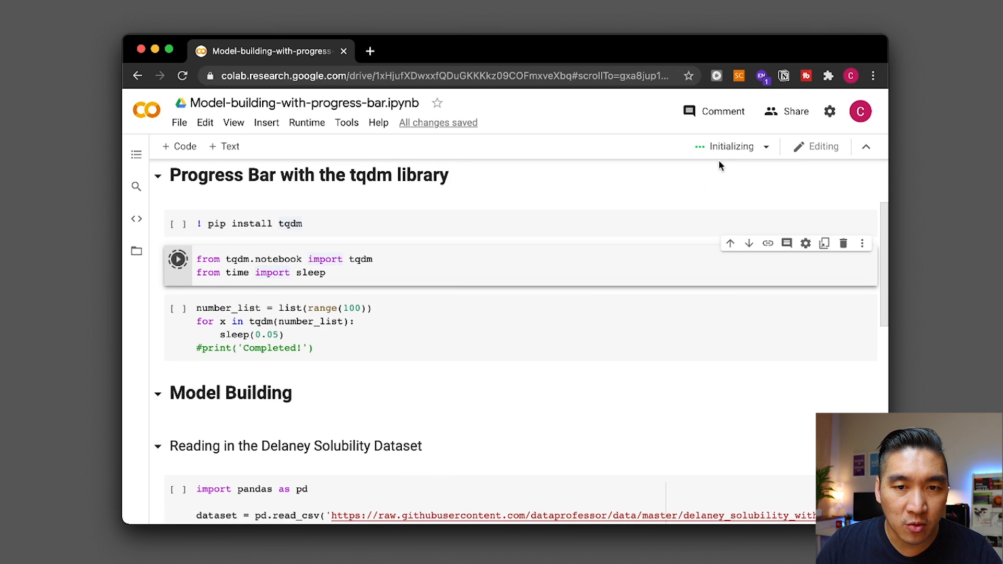
mouse_move(480, 200)
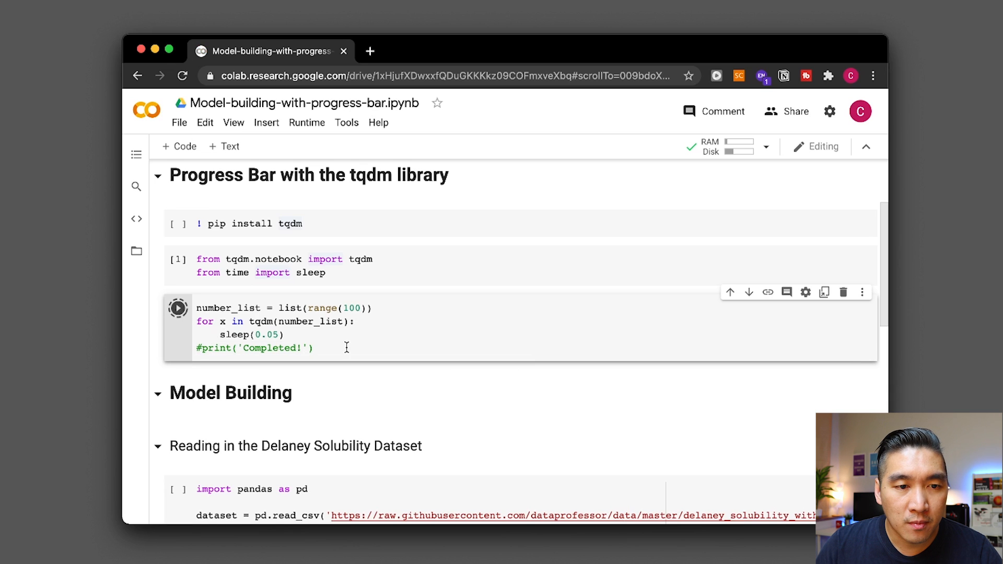
Run the number_list loop cell so the tqdm bar reaches 100/100 iterations
click(178, 307)
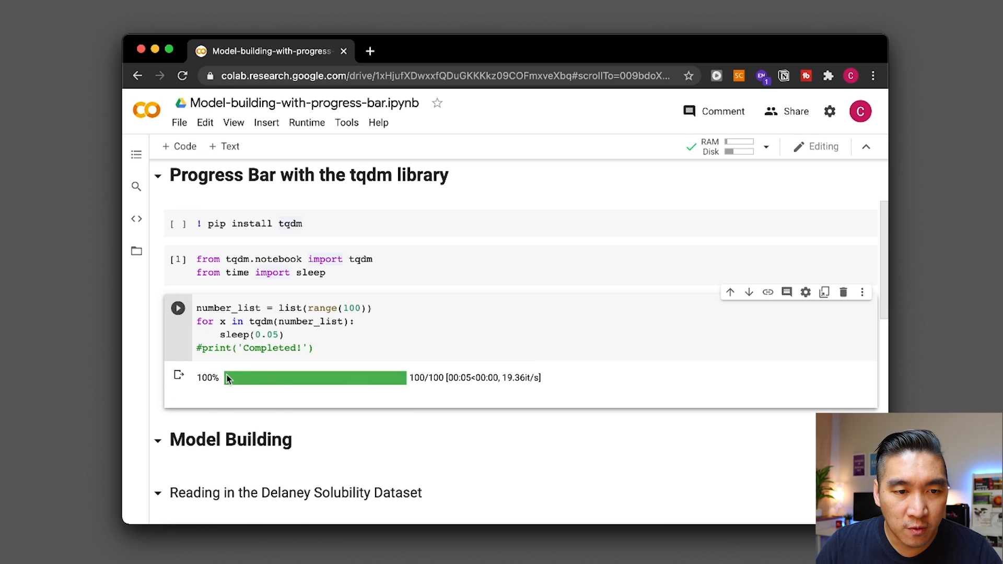
mouse_move(385, 384)
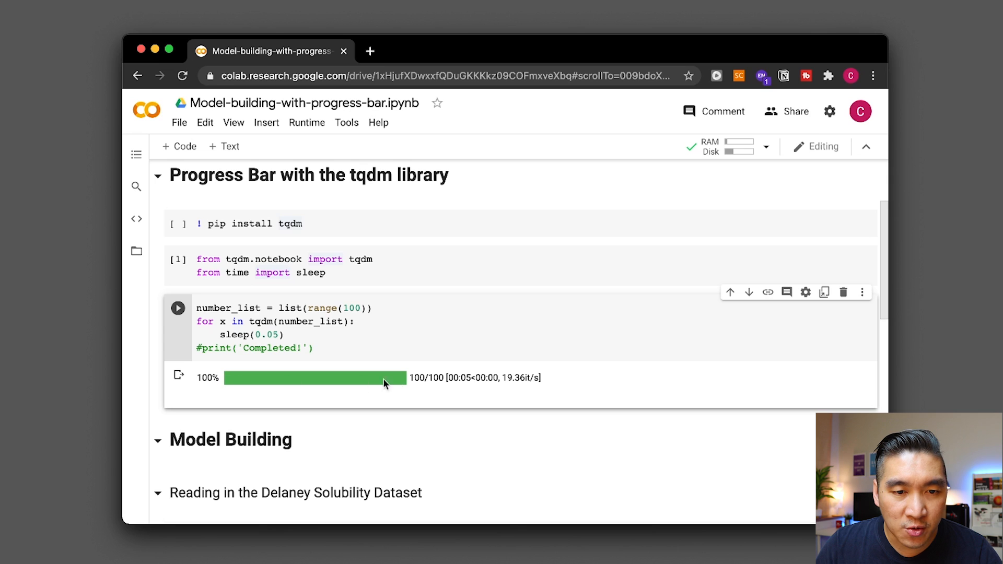
mouse_move(396, 386)
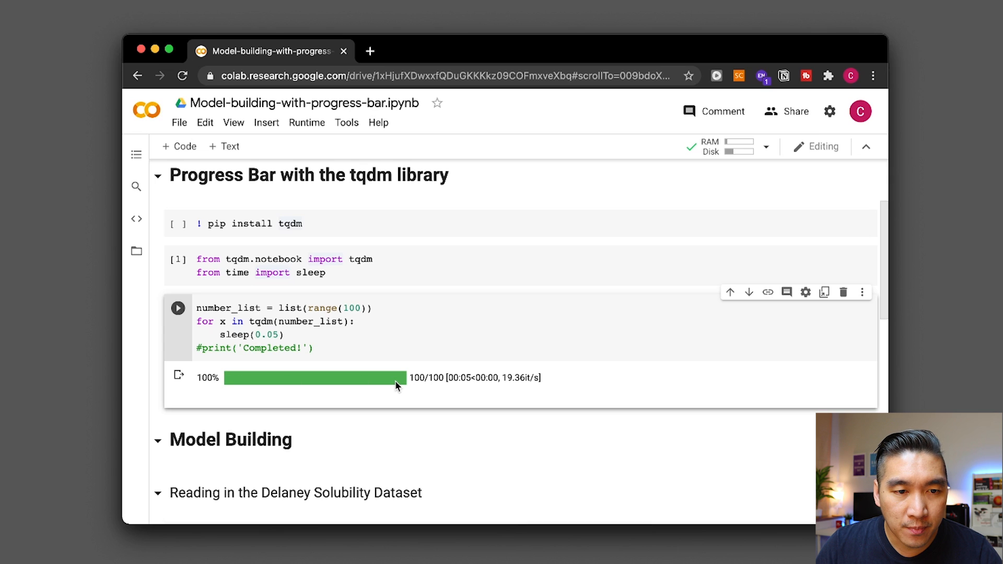
mouse_move(244, 380)
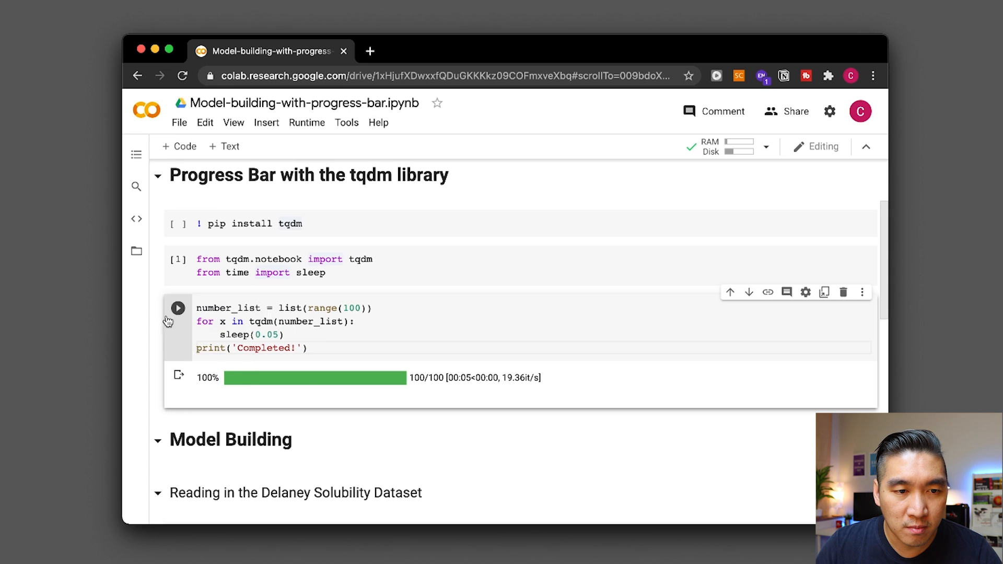
Rerun the loop cell so 'Completed!' prints beneath the full 100/100 bar
click(177, 307)
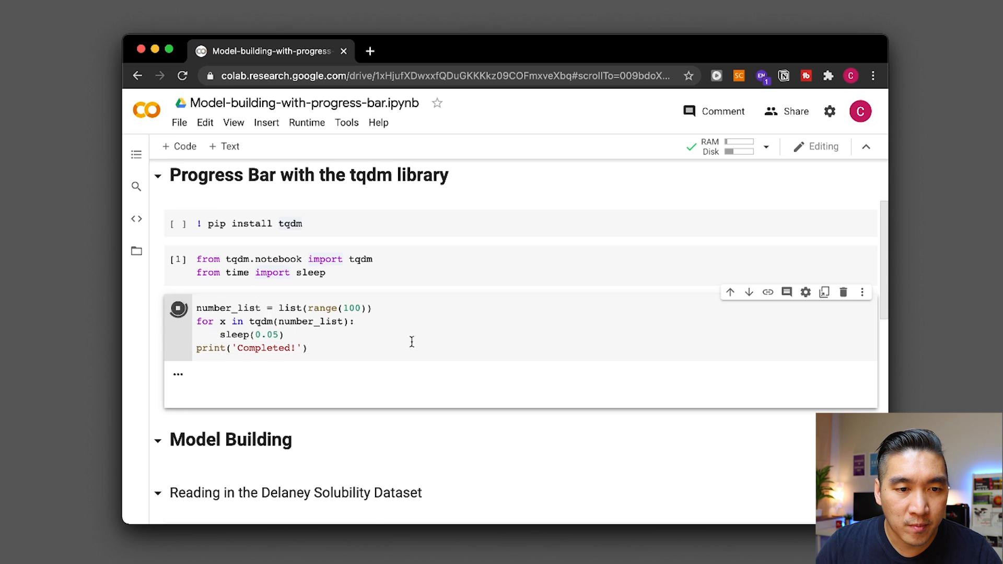
click(177, 307)
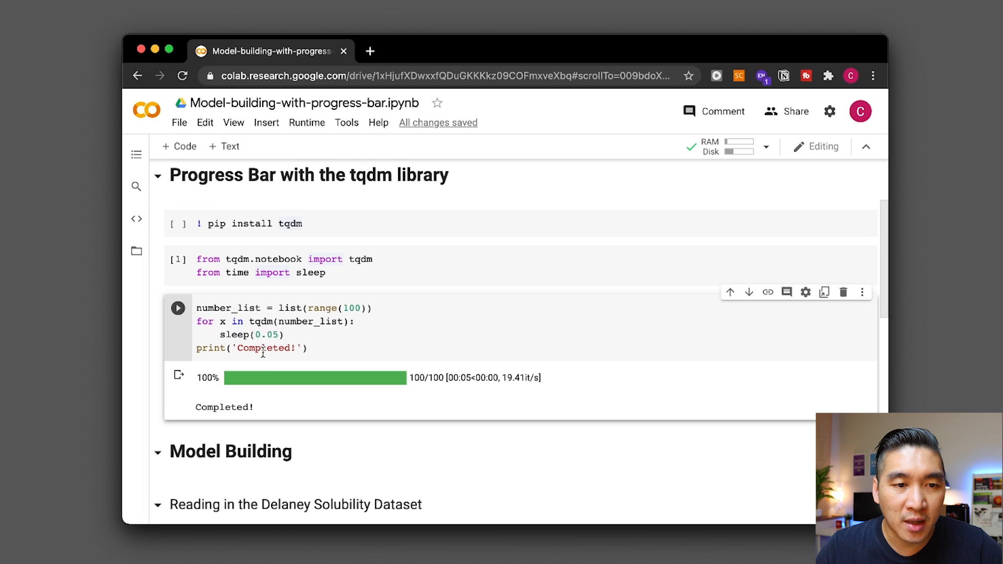
mouse_move(241, 378)
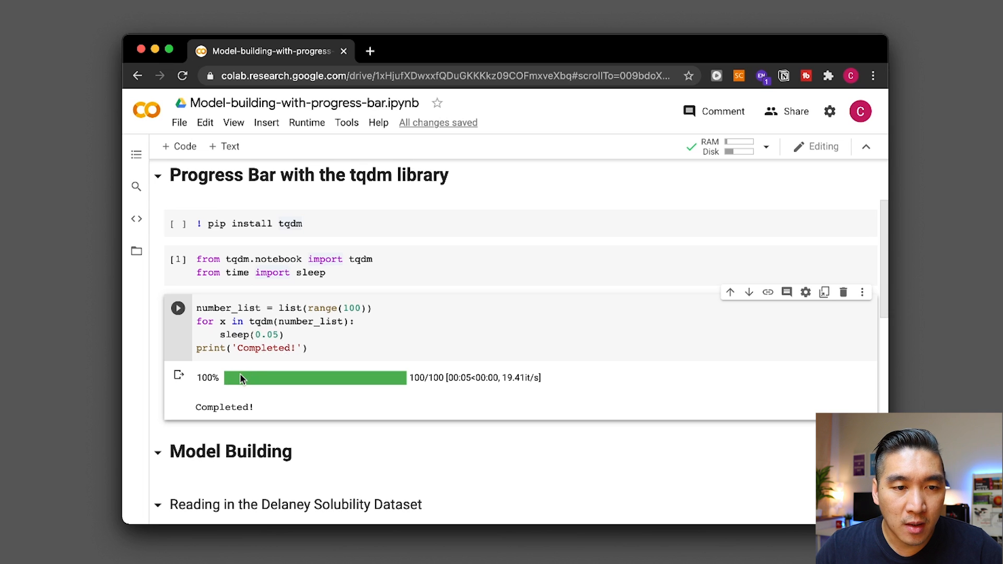
mouse_move(219, 320)
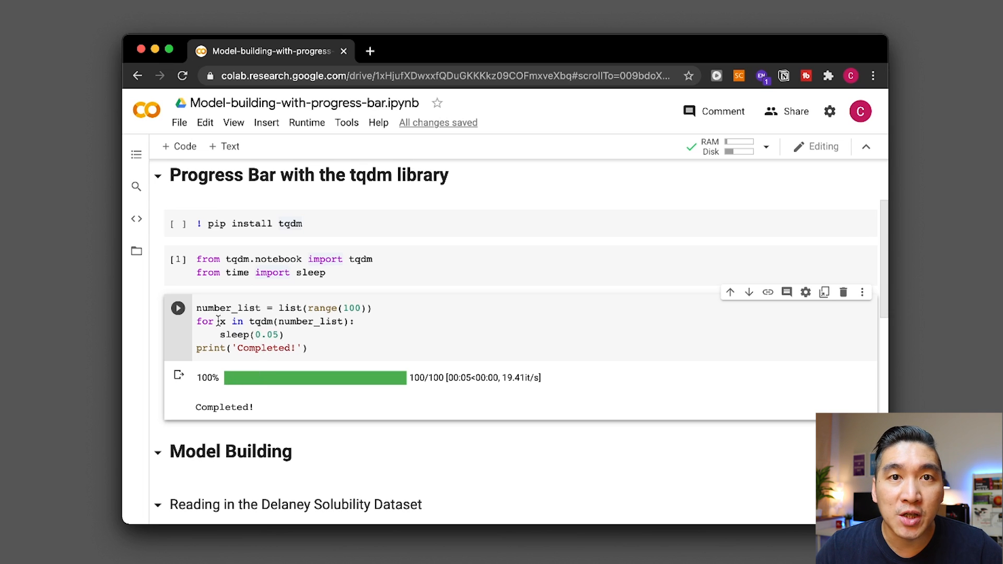
mouse_move(232, 368)
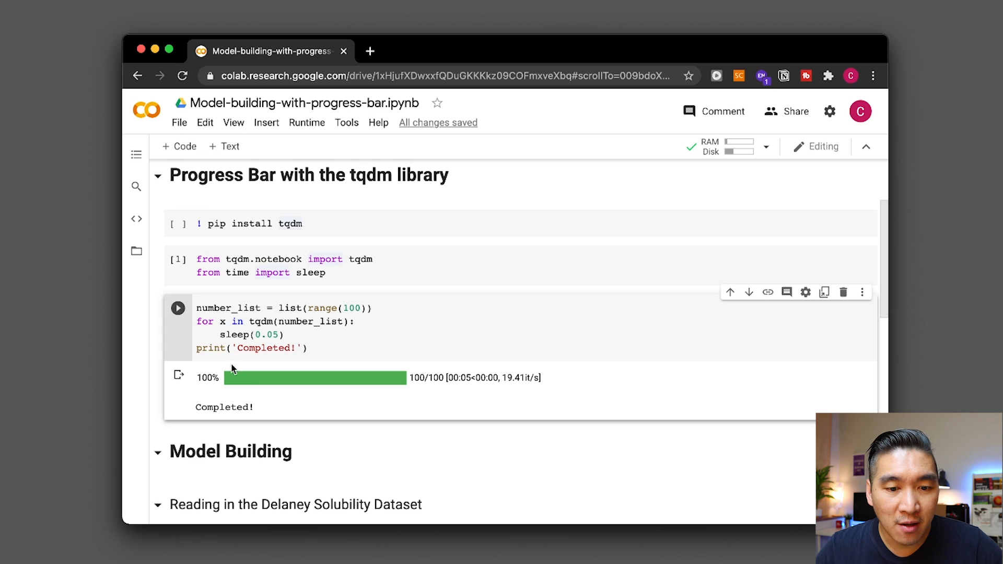
mouse_move(243, 366)
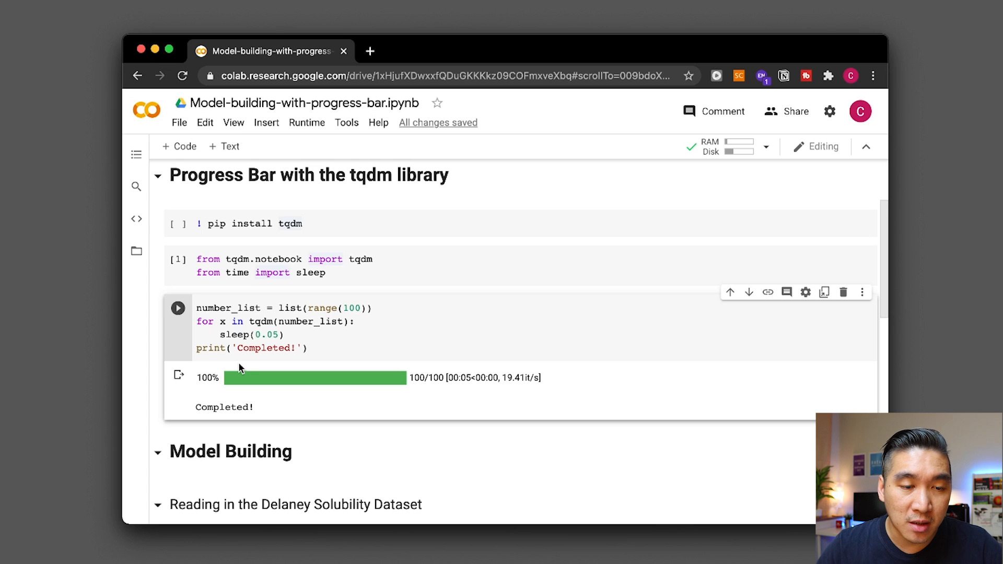
scroll(down, 3)
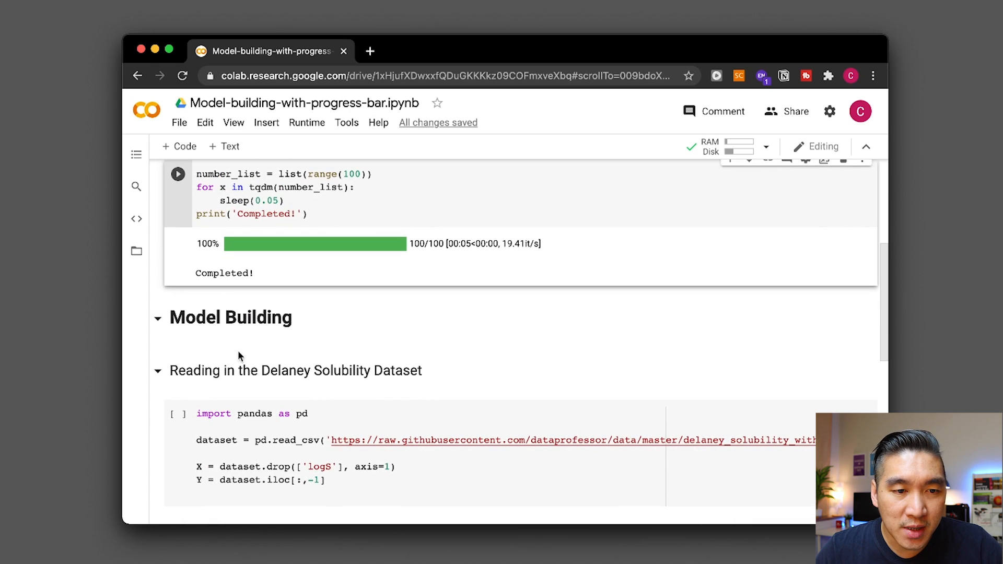
Run the pandas cell loading the Delaney solubility dataset into X features and Y
scroll(down, 3)
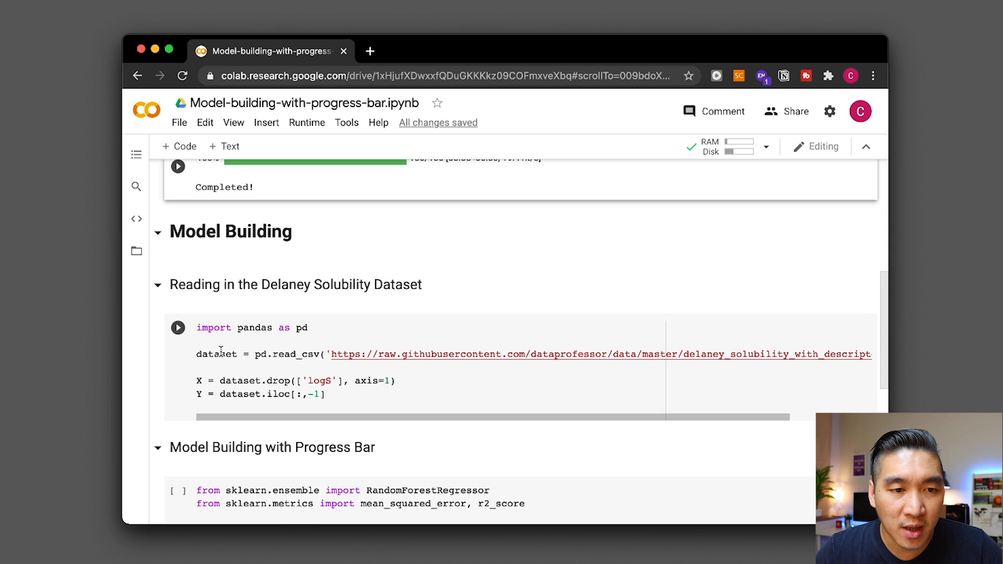
click(177, 327)
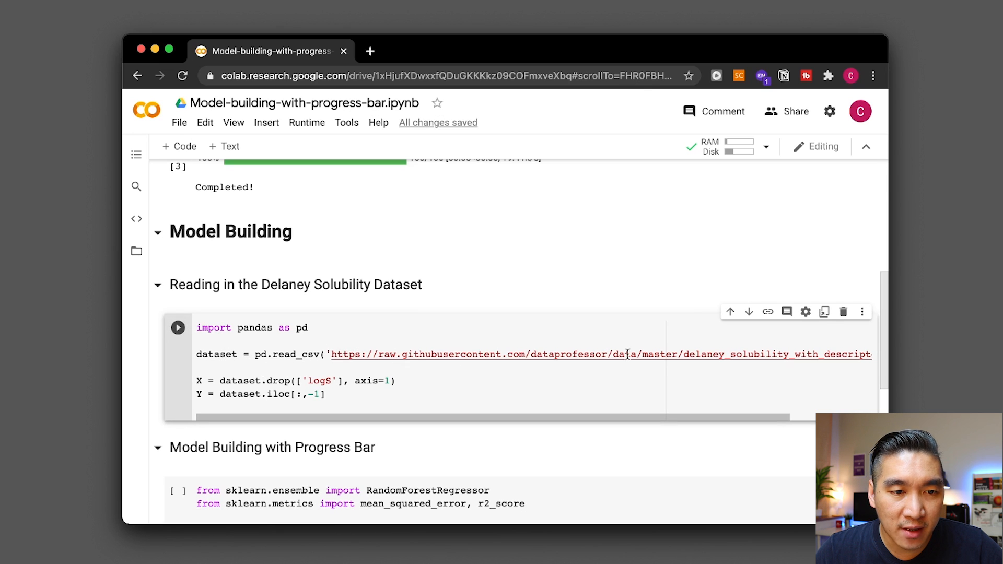
scroll(down, 3)
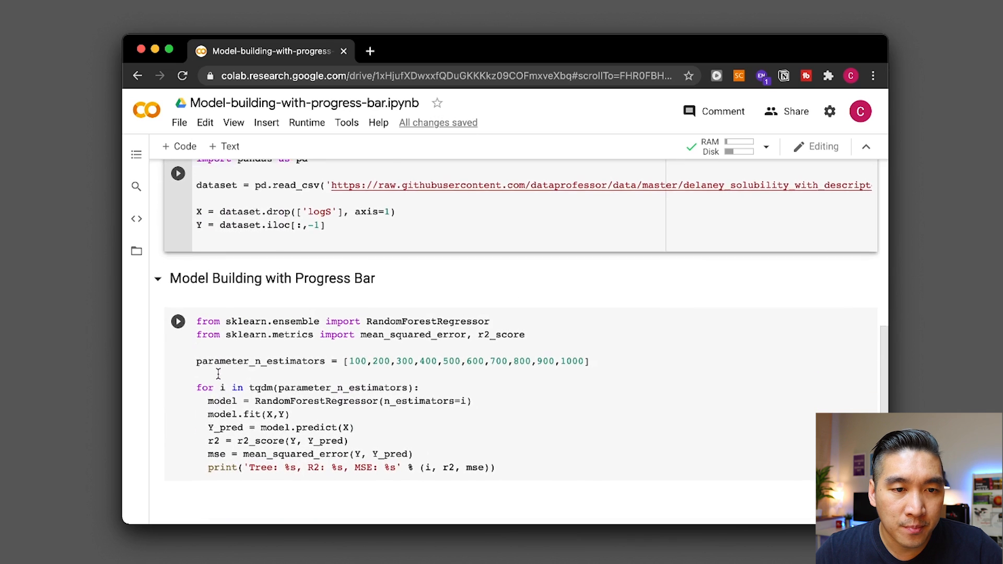
scroll(down, 3)
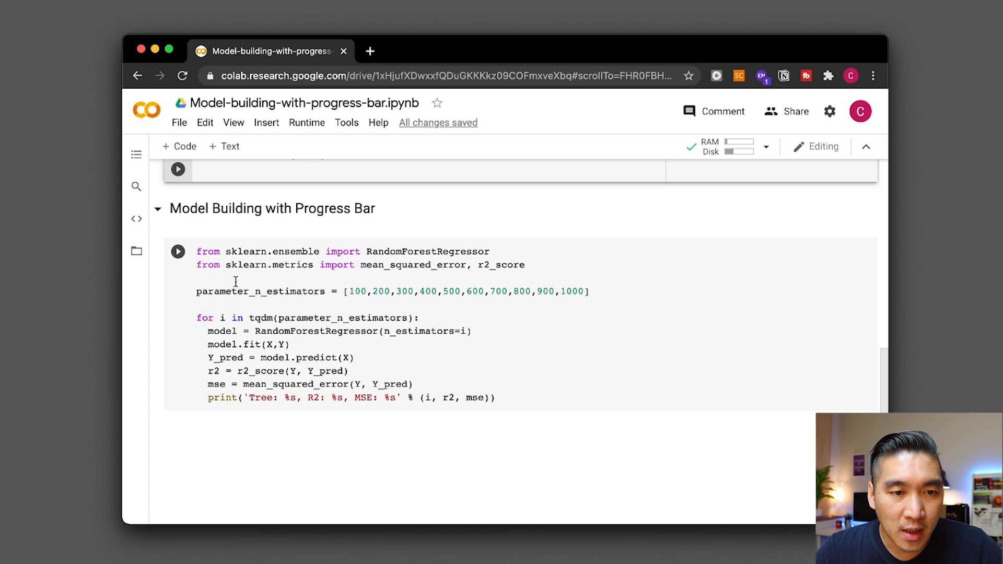
mouse_move(222, 286)
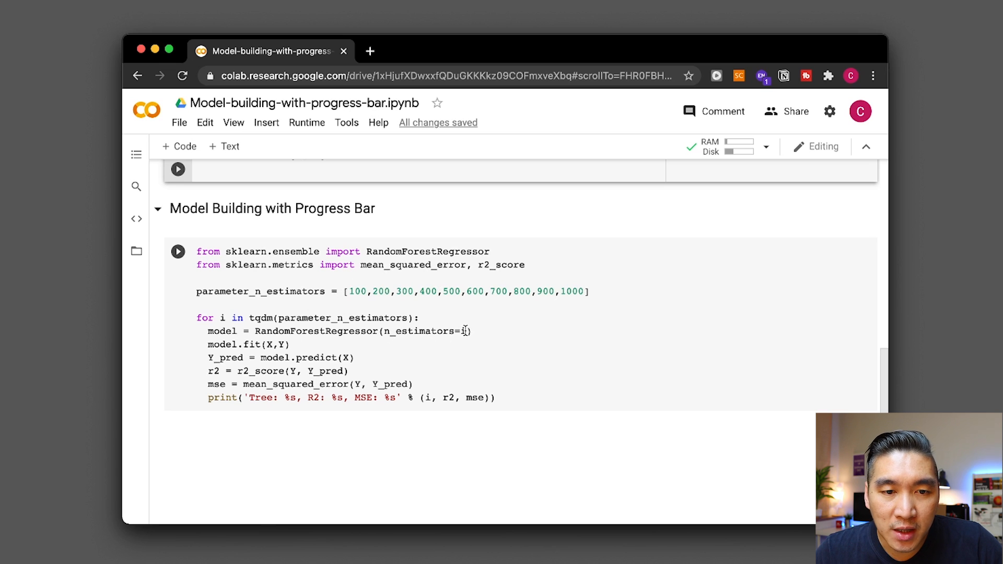
mouse_move(377, 280)
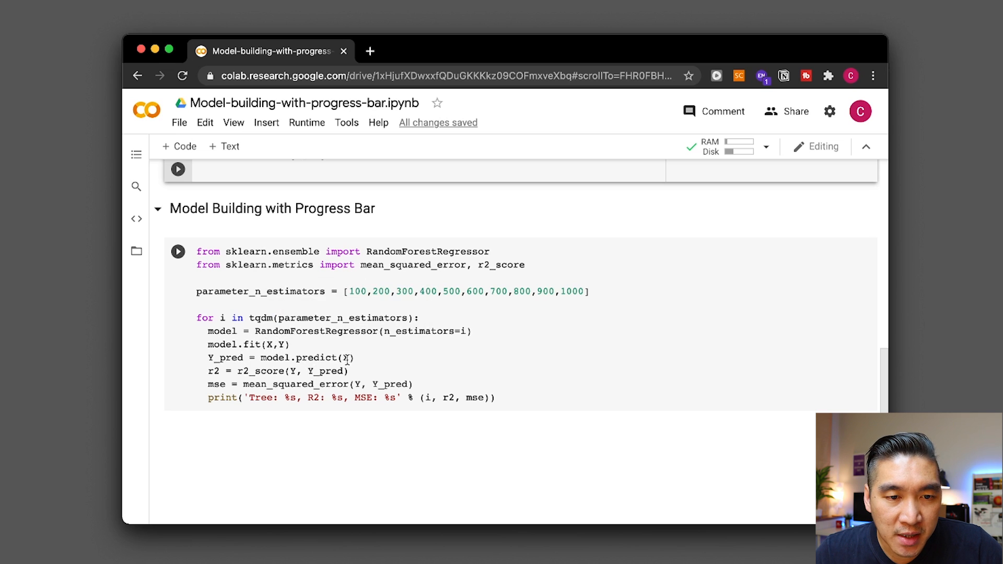
mouse_move(346, 357)
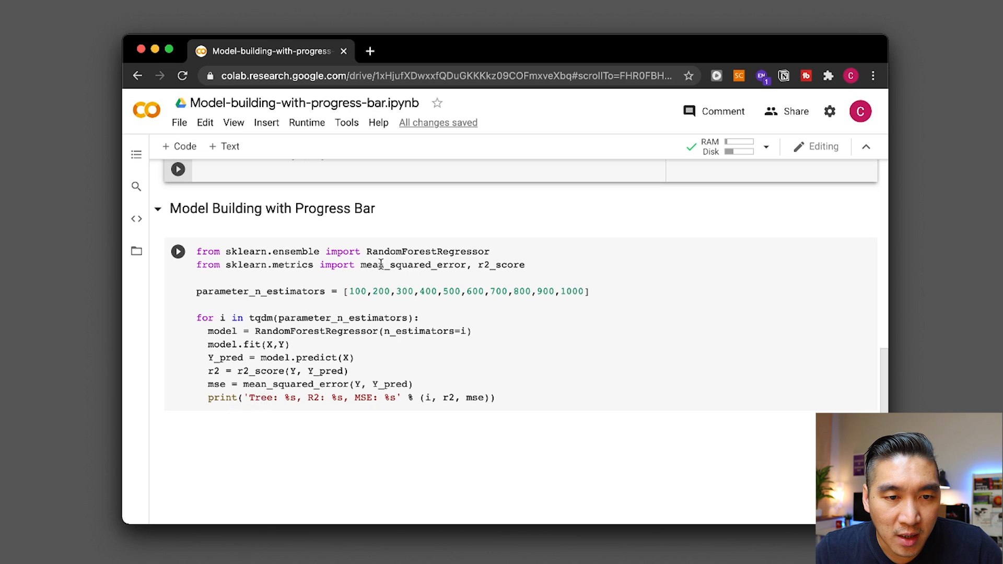
mouse_move(352, 293)
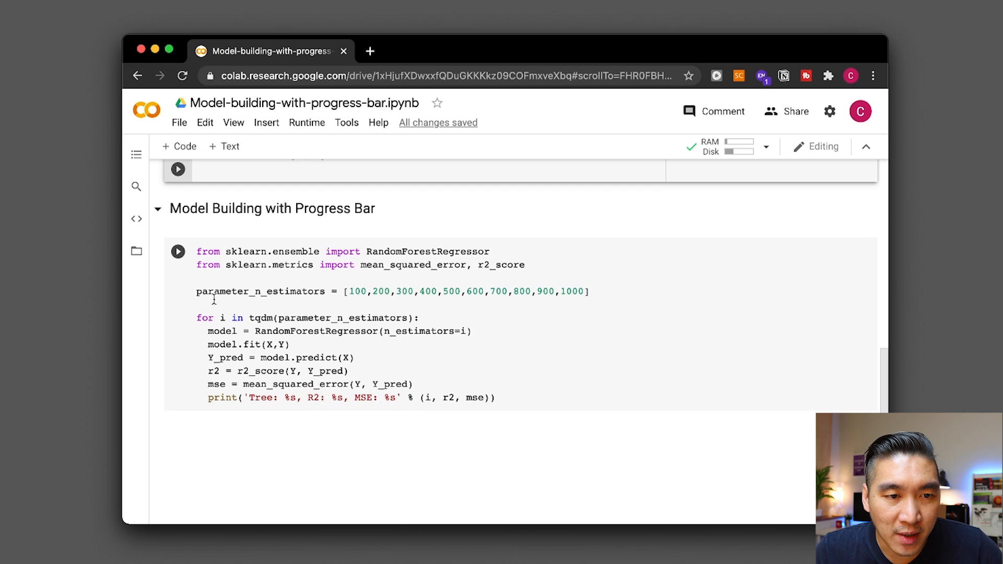
click(178, 250)
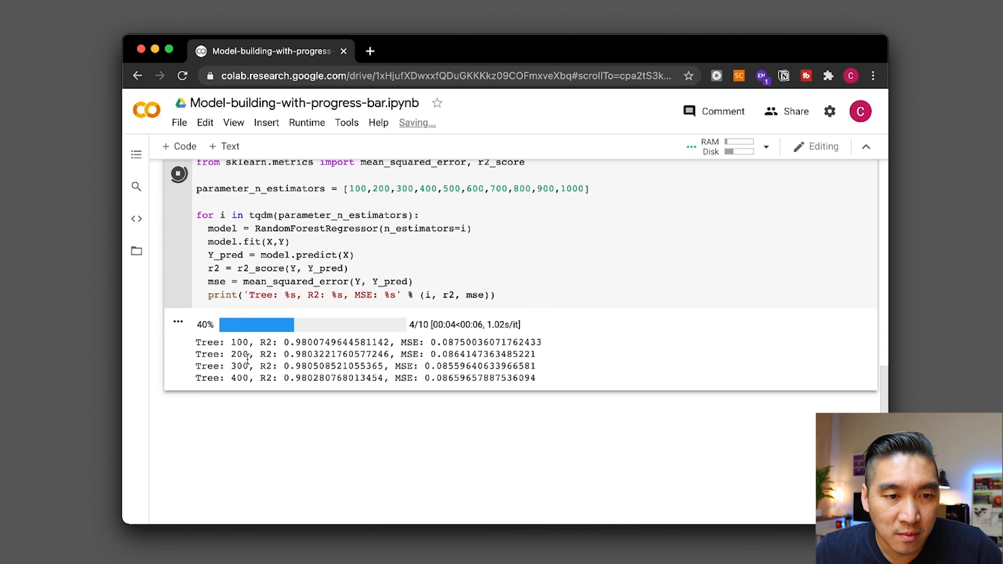
mouse_move(235, 388)
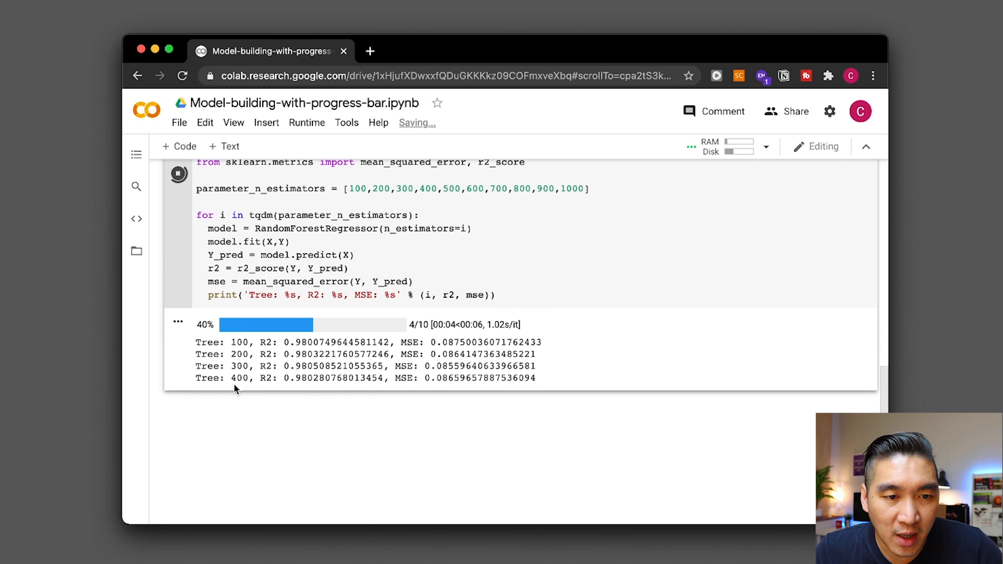